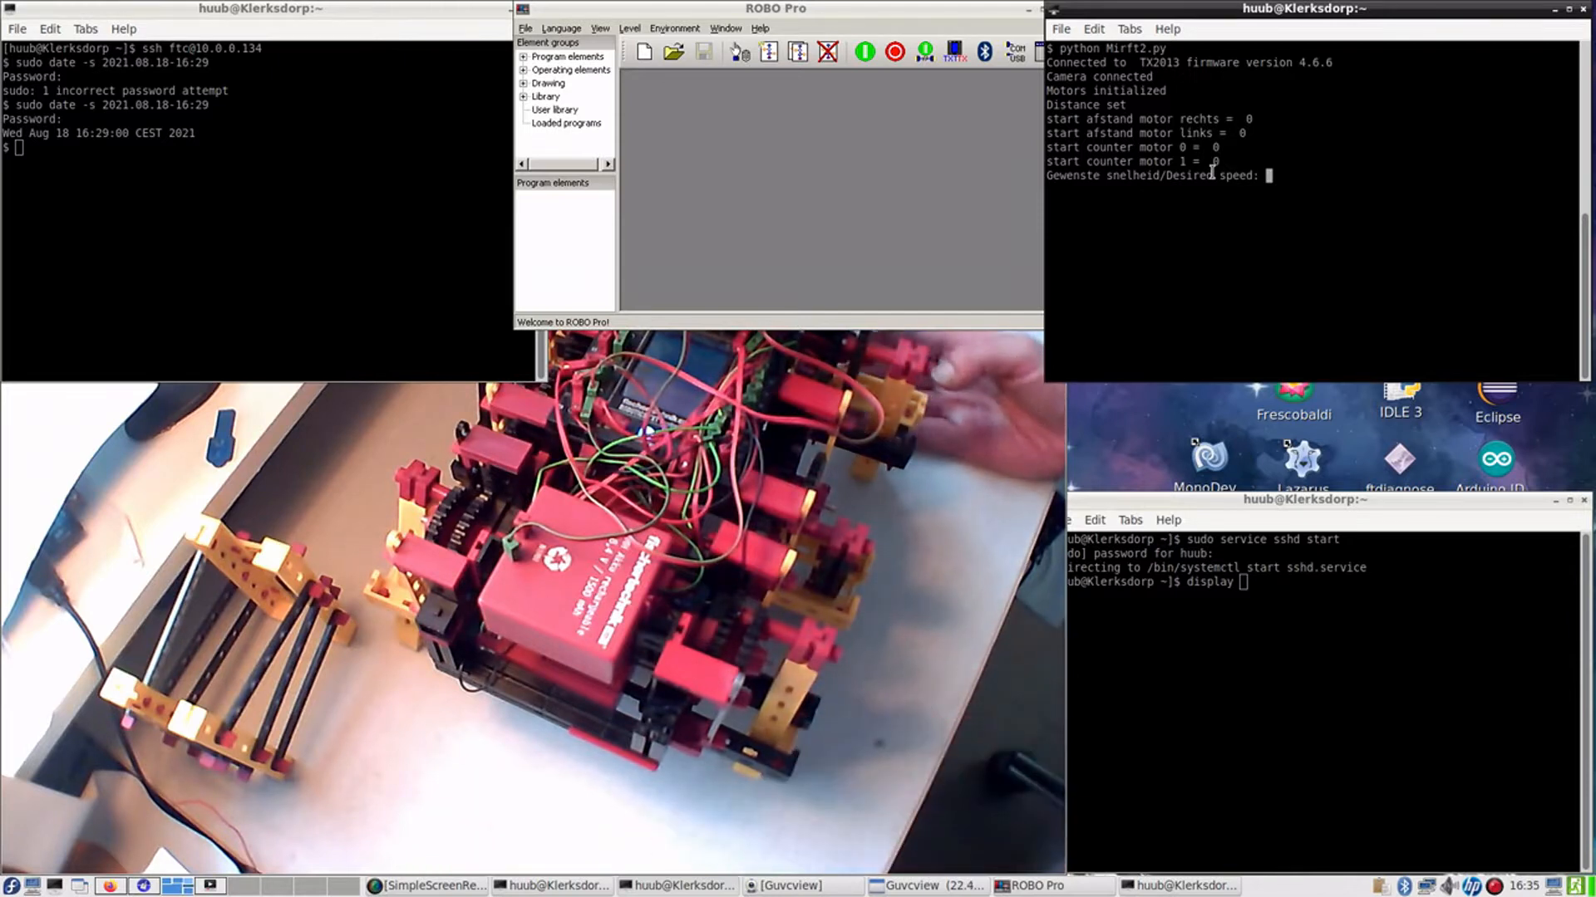
- Enter 450 as the desired speed so the walker starts moving
{"action": "type", "text": "450"}
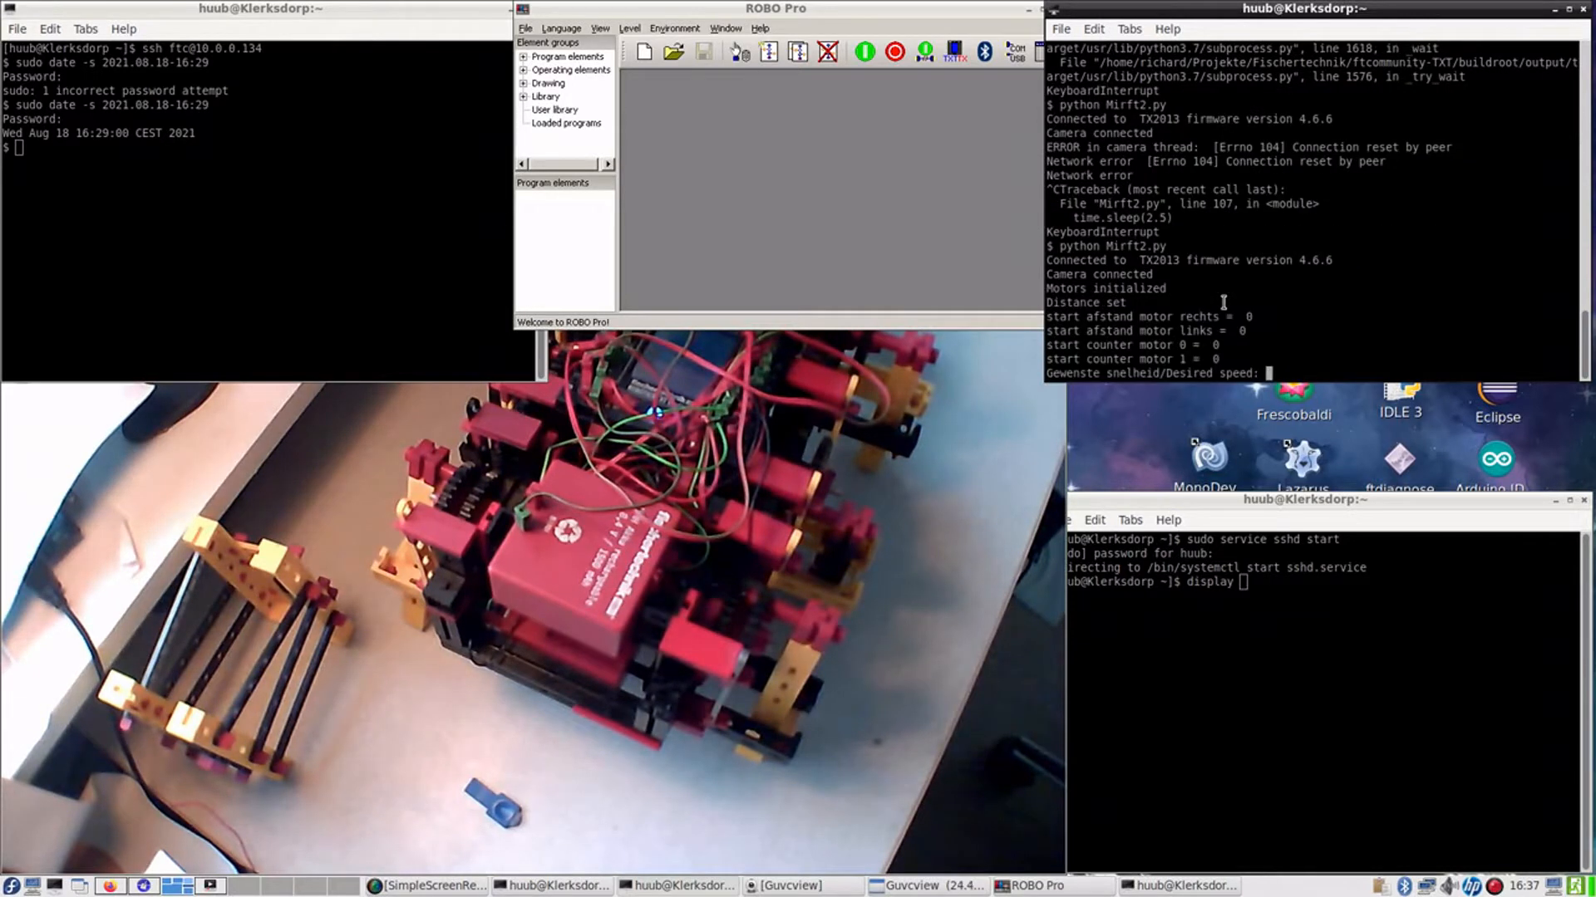
- Enter speed 450 again for the restarted Mirft2.py run
{"action": "type", "text": "450"}
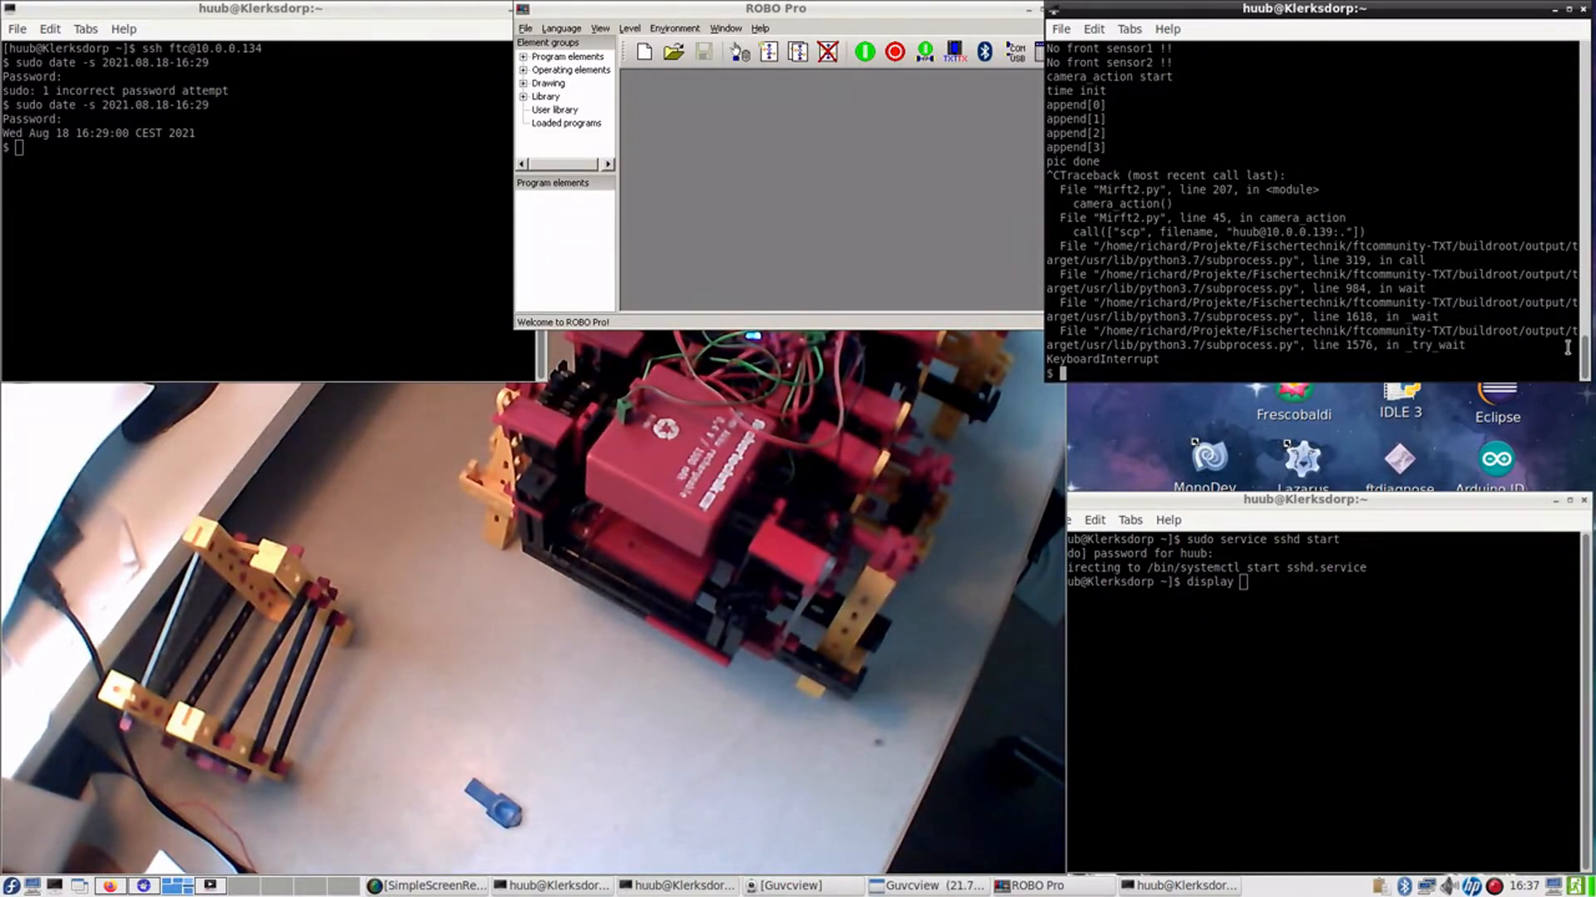
{"action": "scroll", "scroll_direction": "down", "scroll_amount": 3}
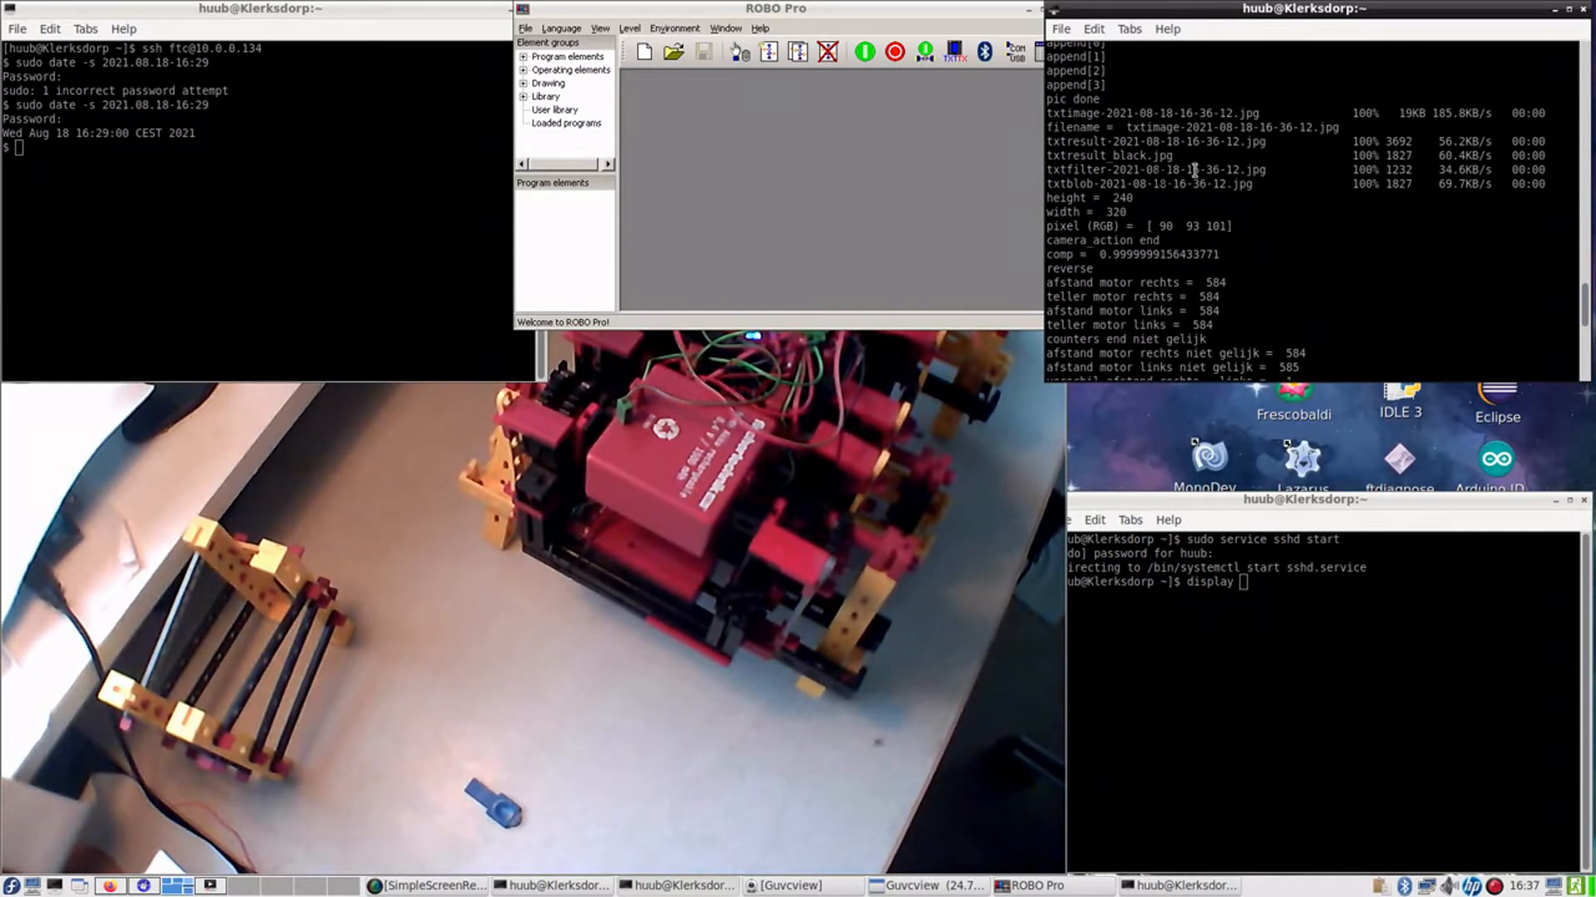
{"action": "scroll", "scroll_direction": "down", "scroll_amount": 3}
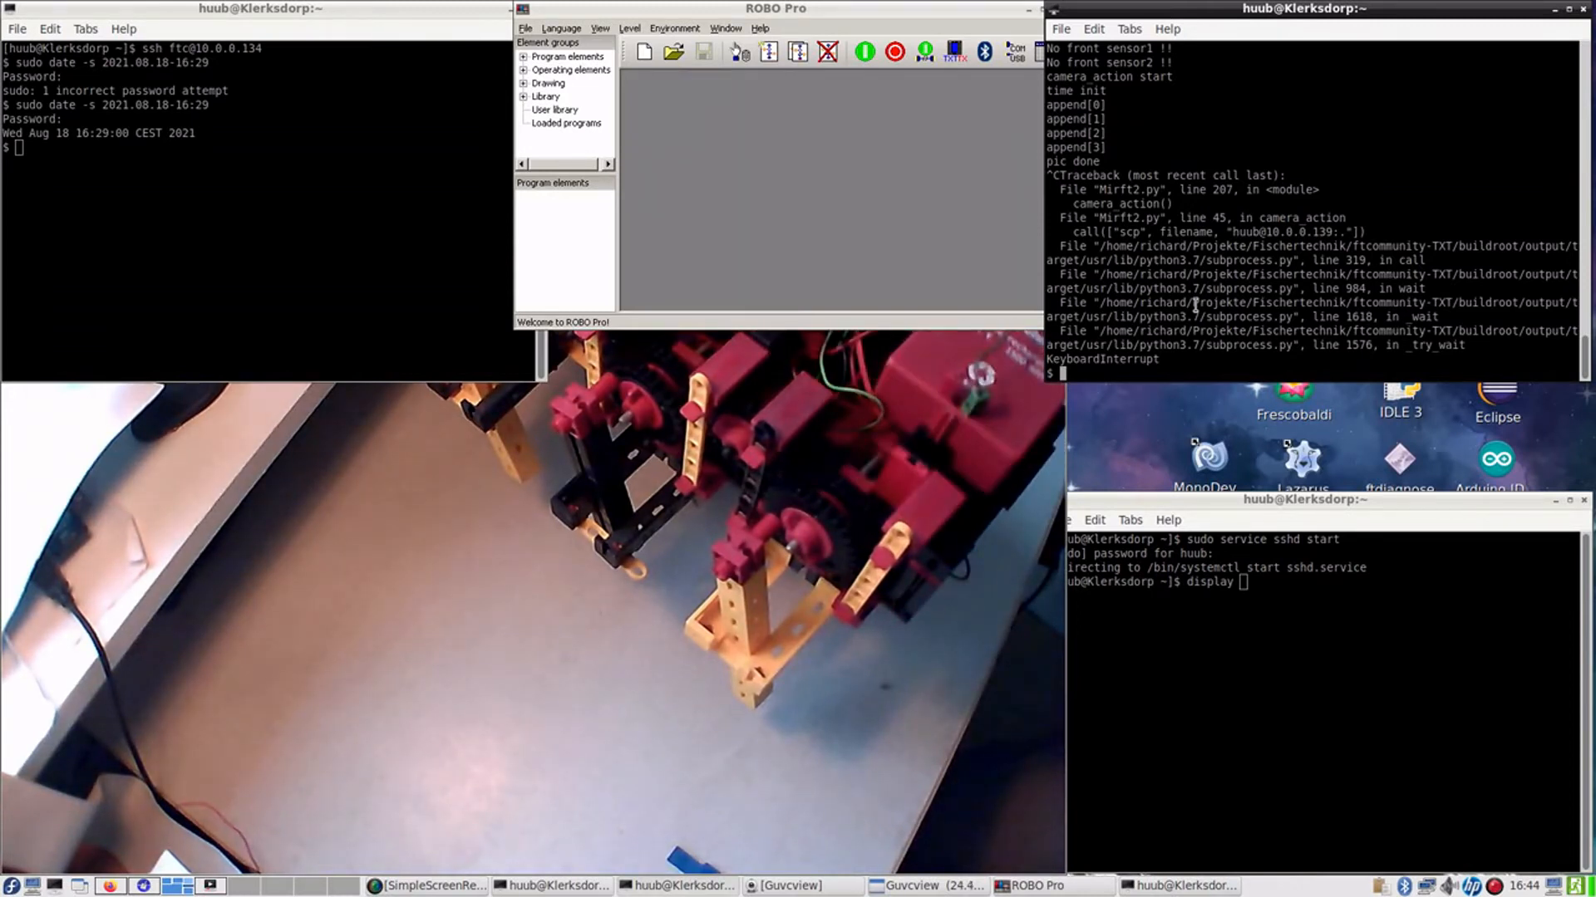
- Run python Mirft2.py twice, relaunching after the network error to drive and upload images
{"action": "type", "text": "python Mirft2.py"}
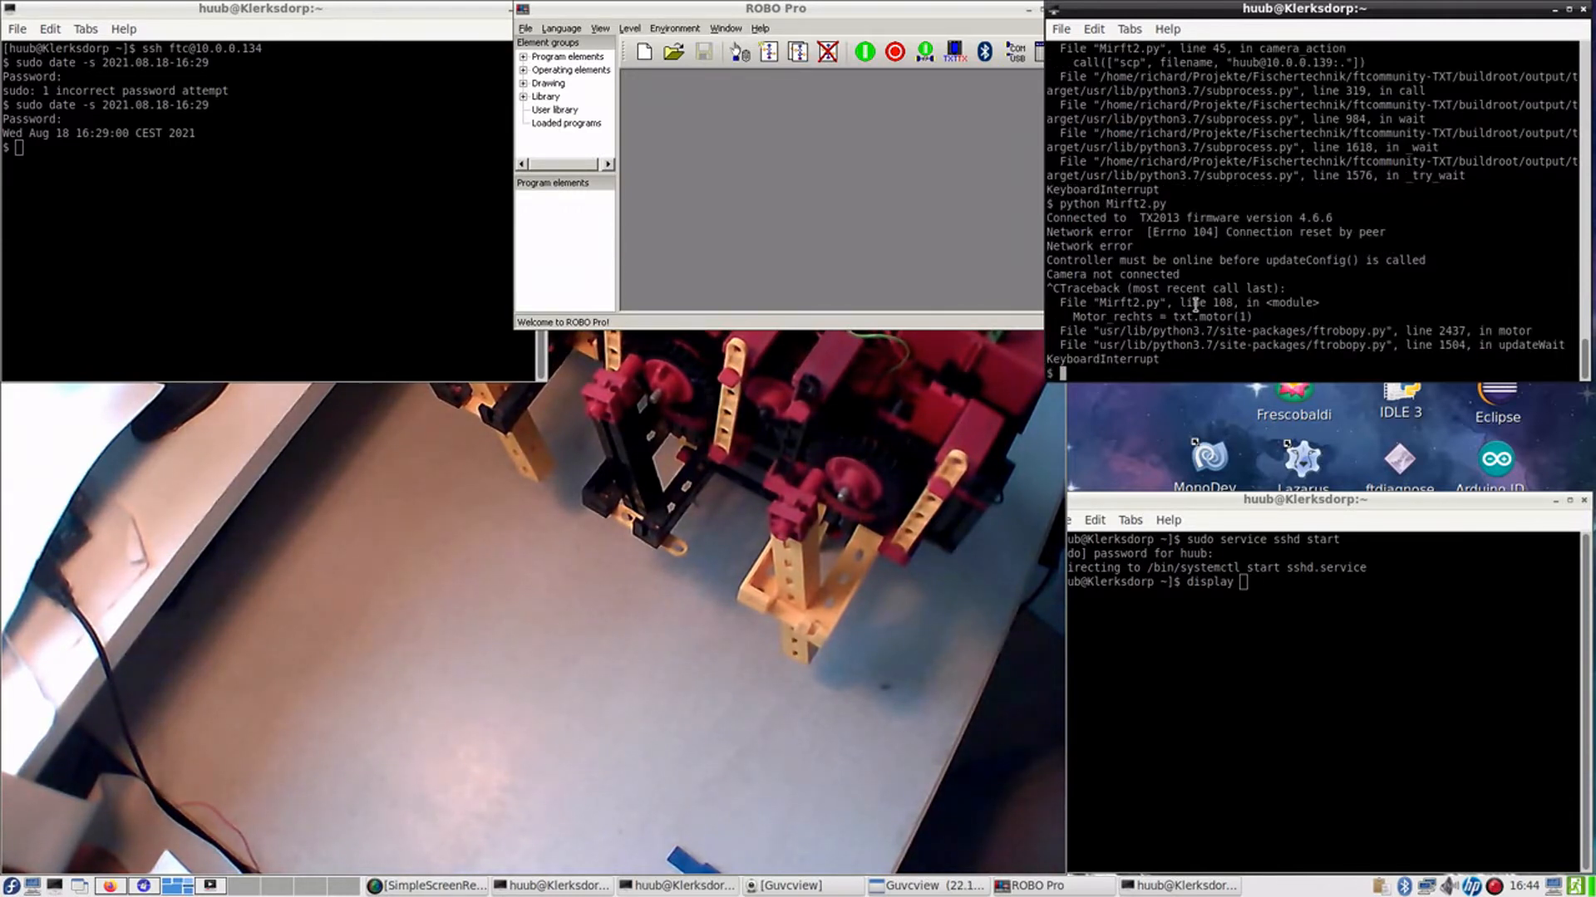
{"action": "type", "text": "python Mirft2.py"}
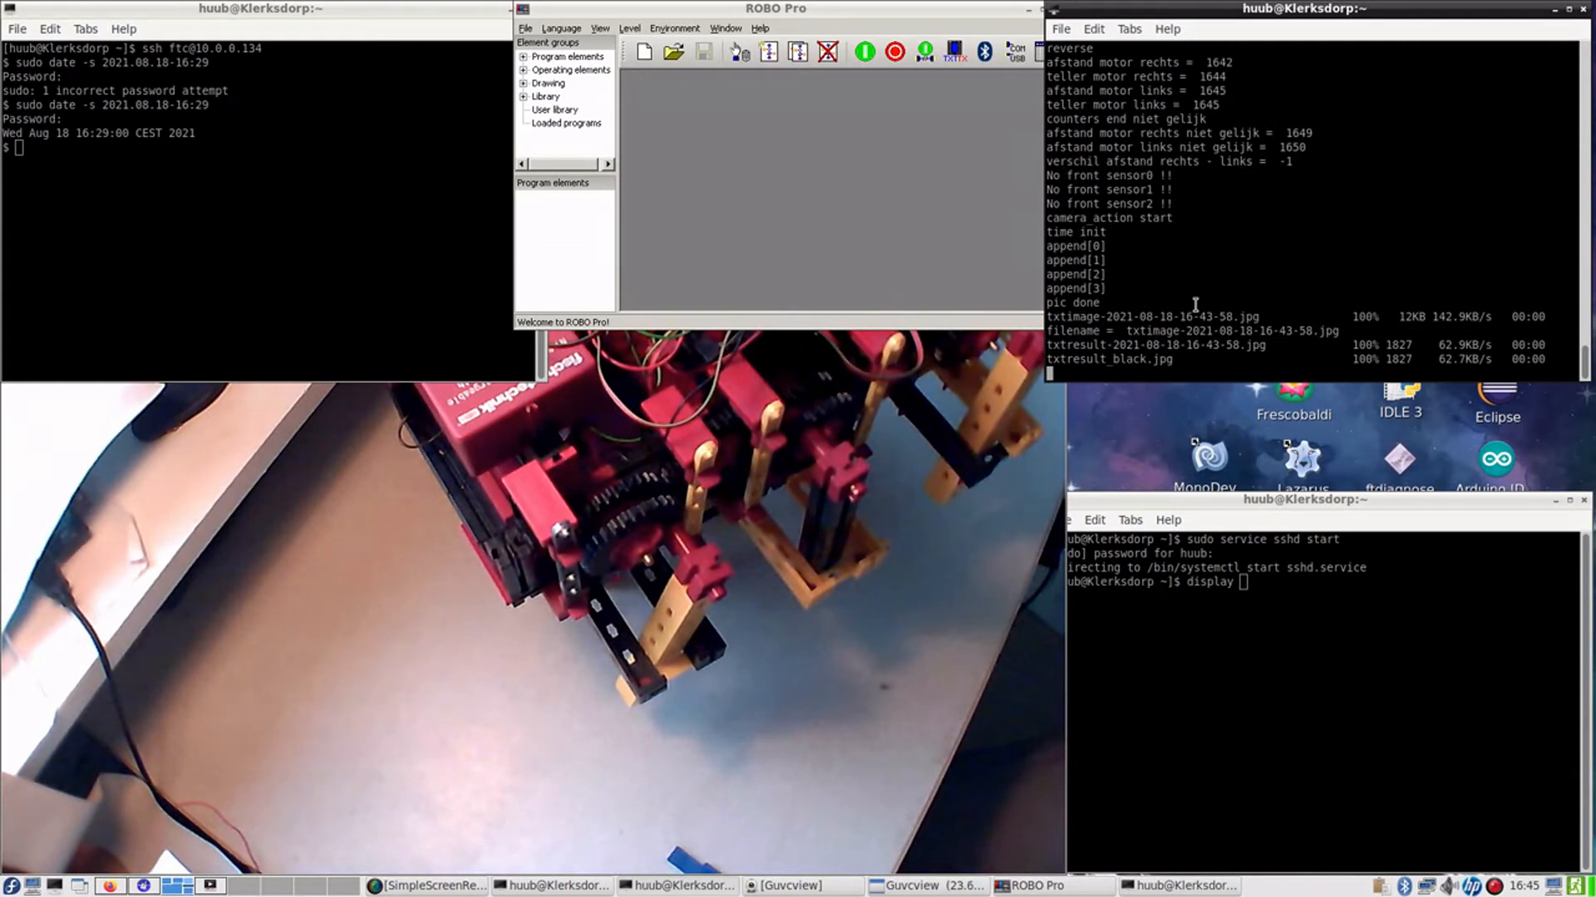
{"action": "scroll", "scroll_direction": "down", "scroll_amount": 3}
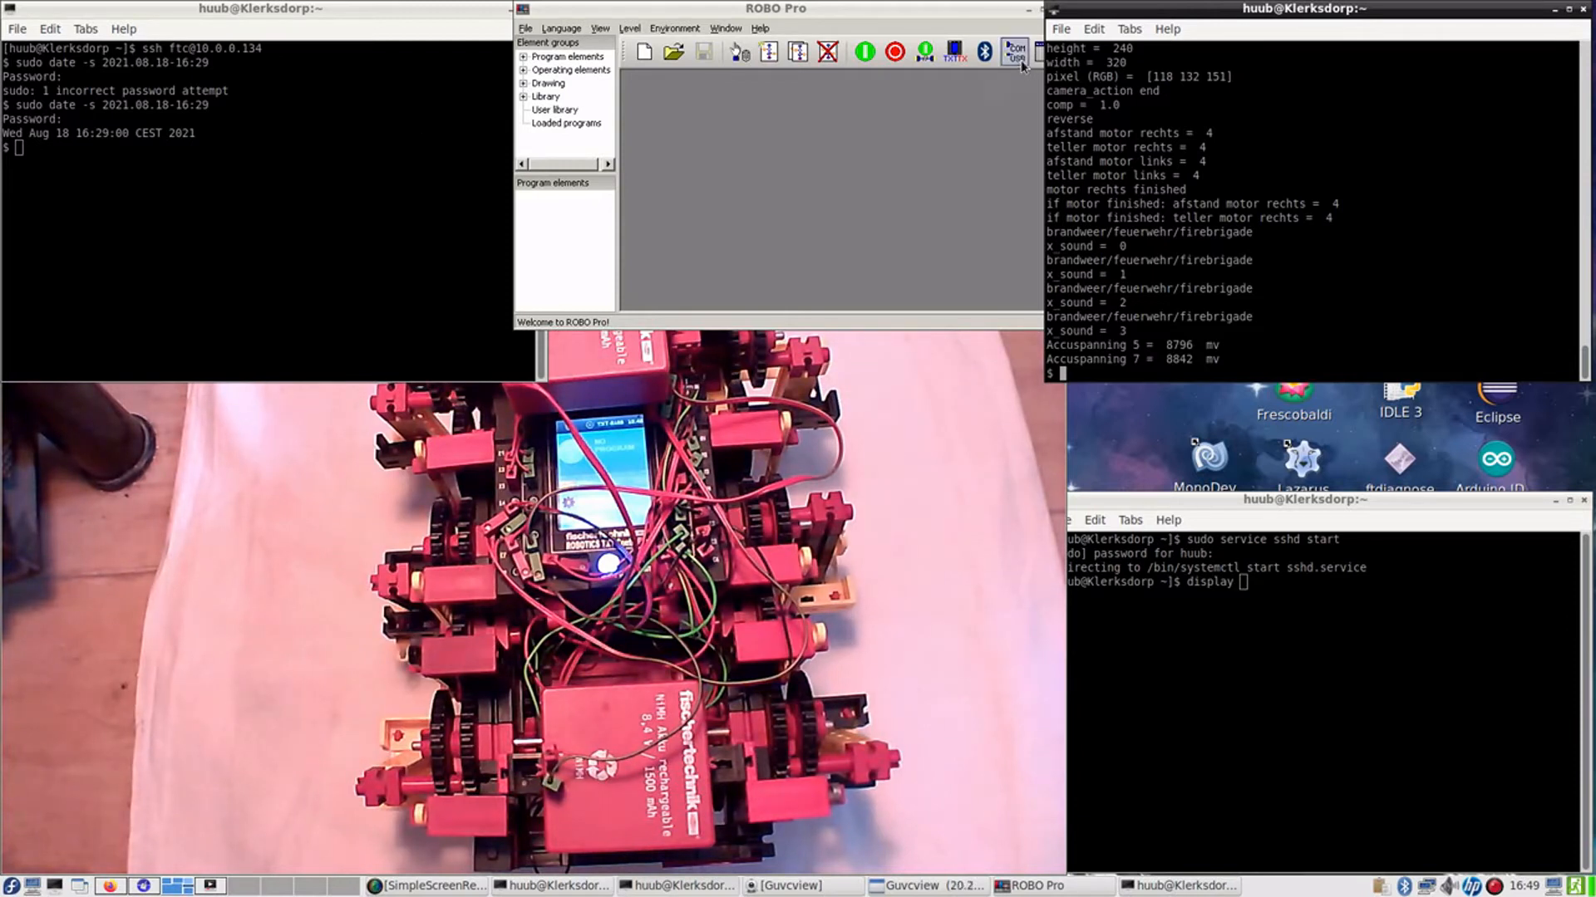
{"action": "left_click", "coordinate": [1014, 51]}
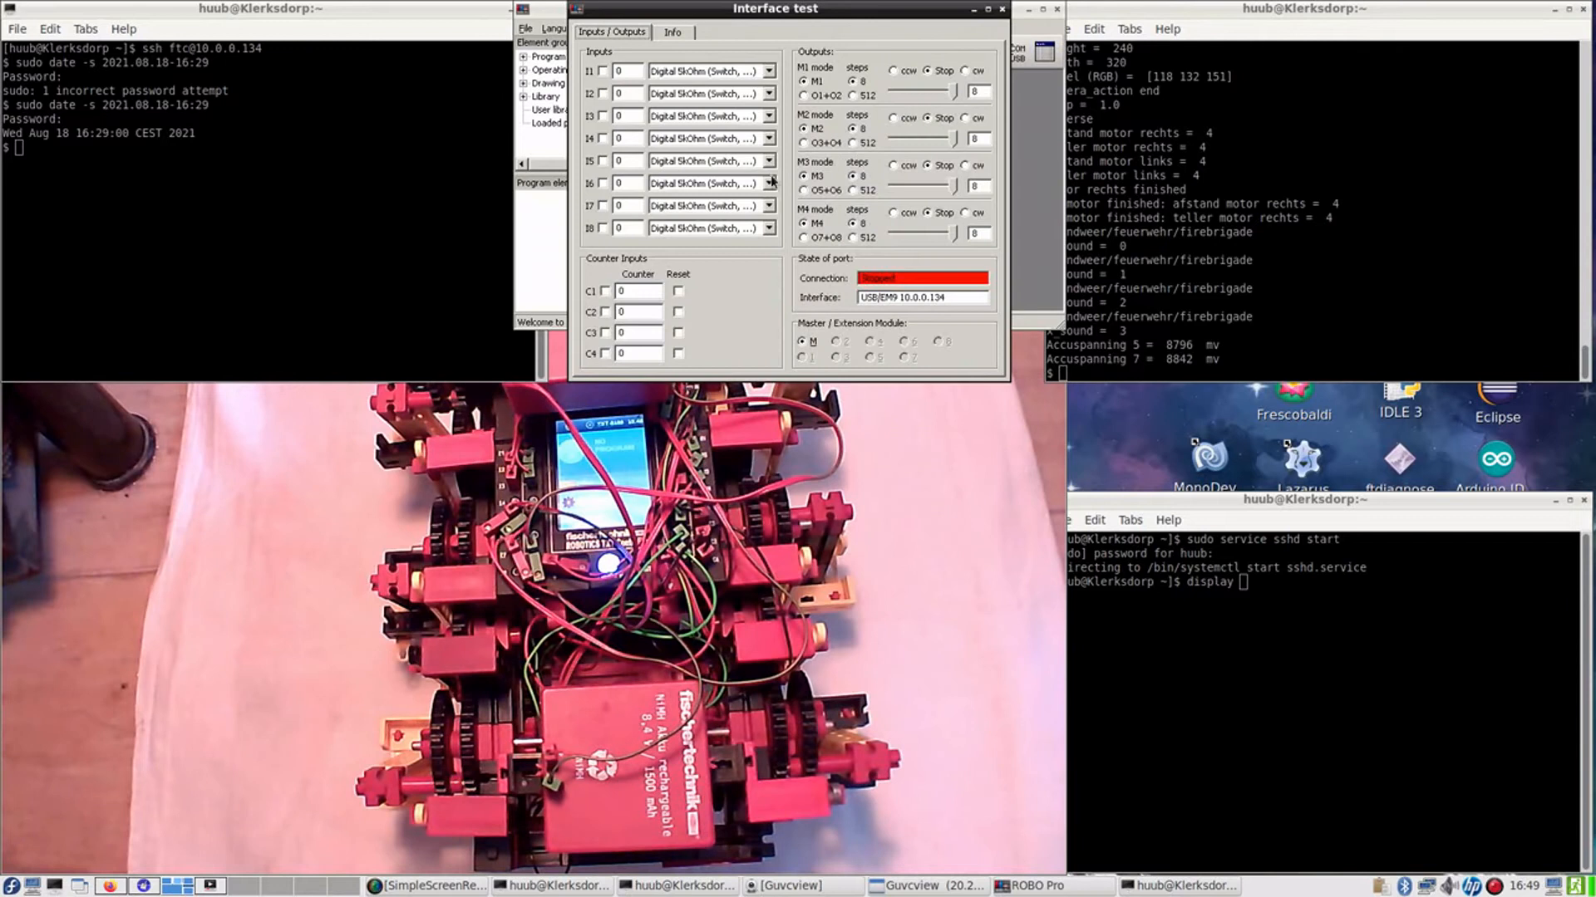
{"action": "left_click", "coordinate": [768, 182]}
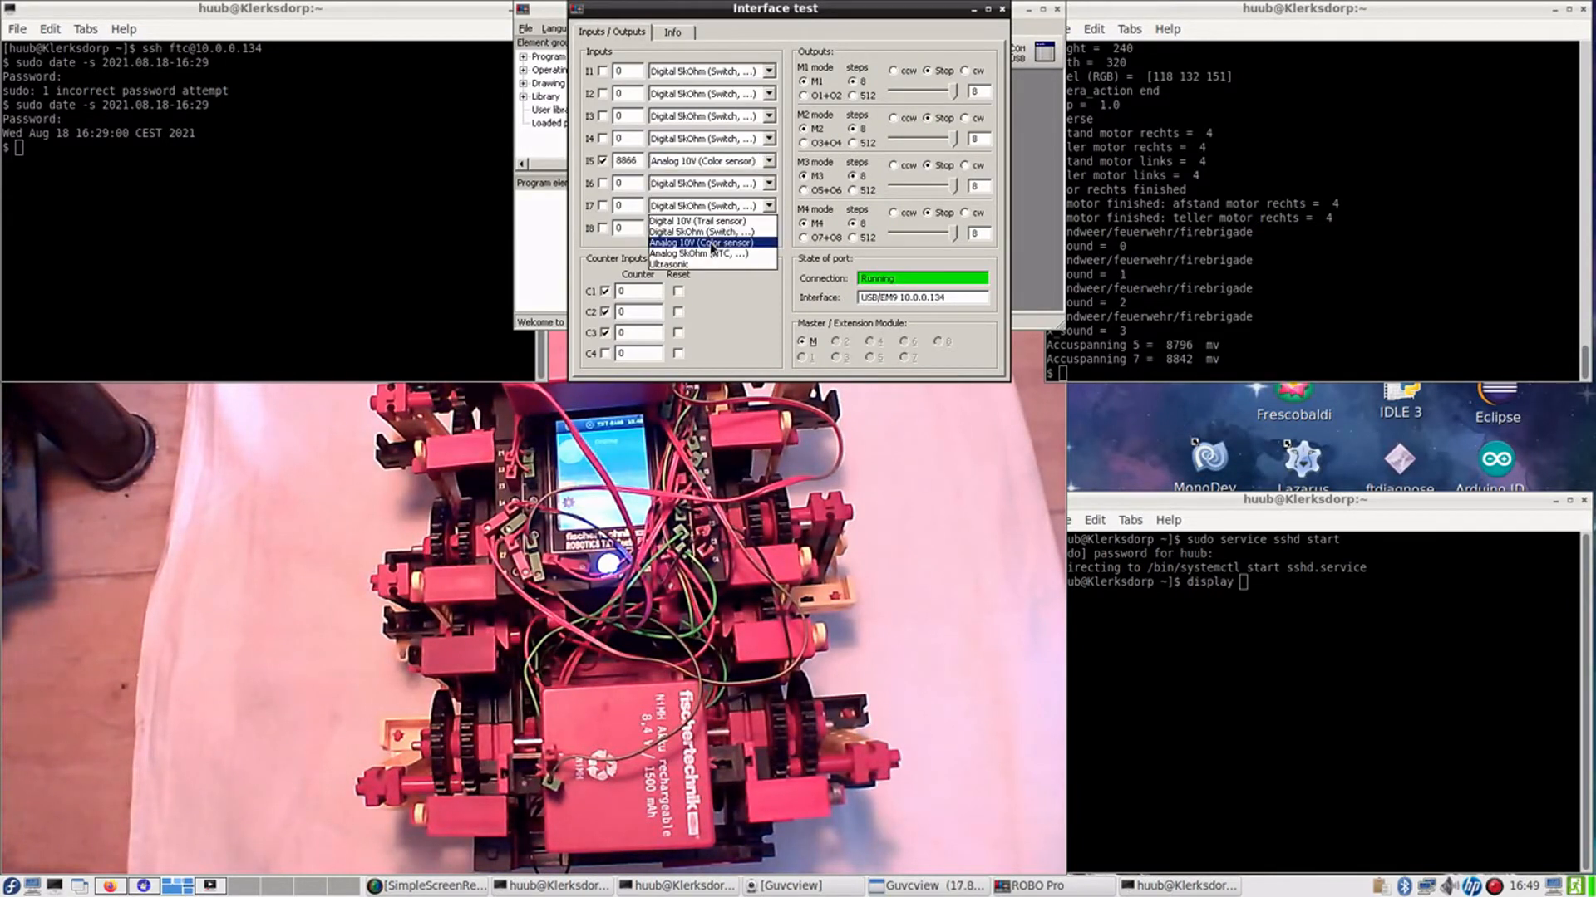
{"action": "left_click", "coordinate": [700, 243]}
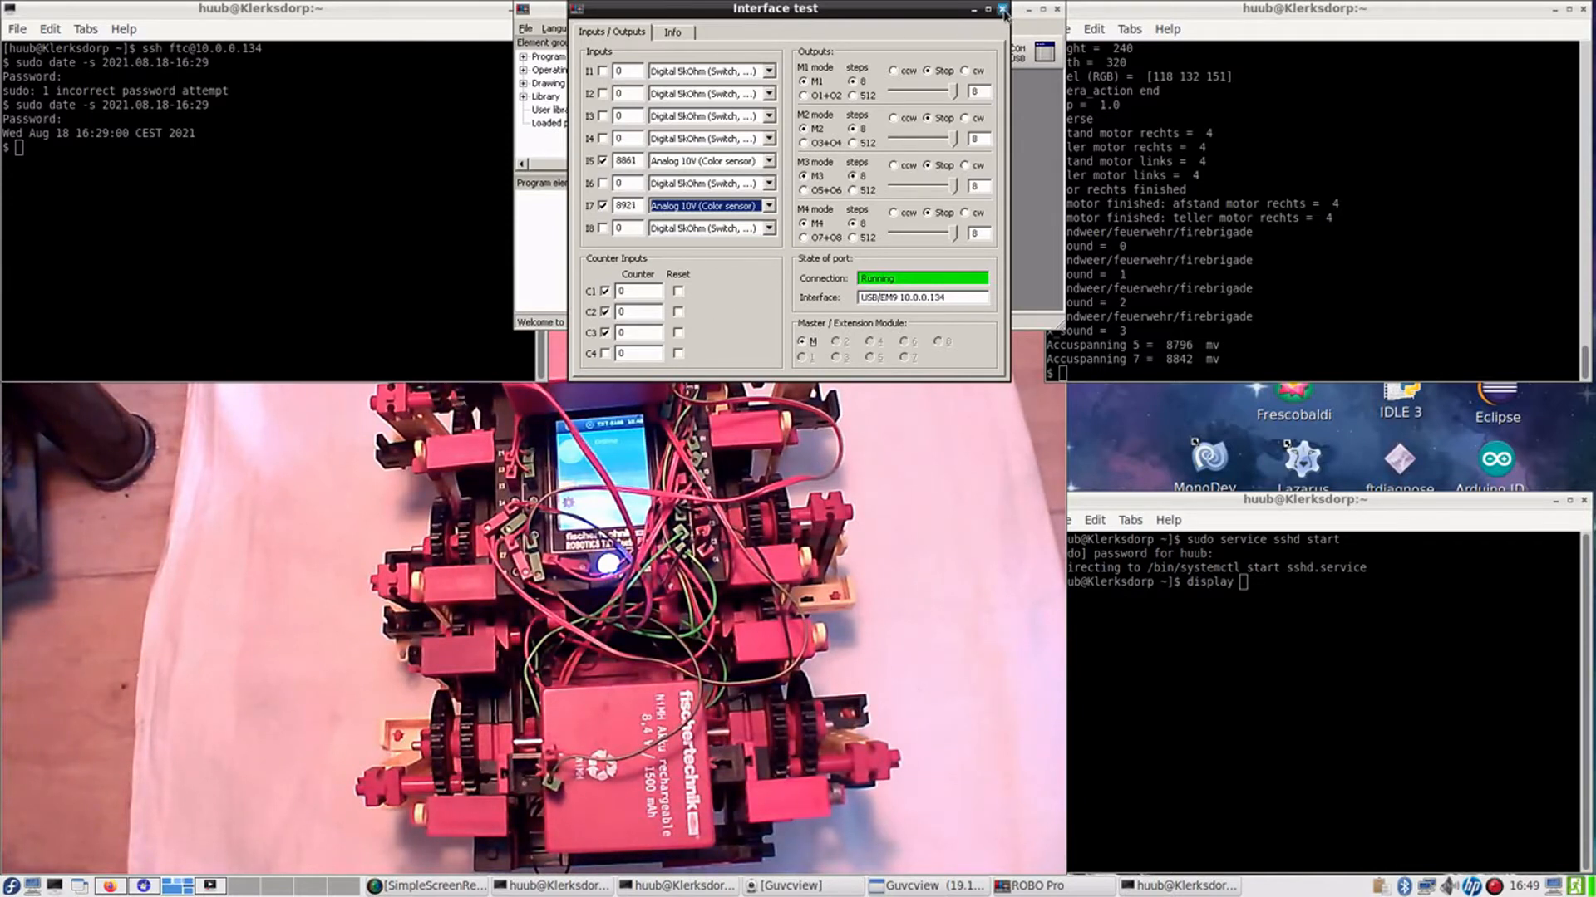
{"action": "left_click", "coordinate": [1000, 10]}
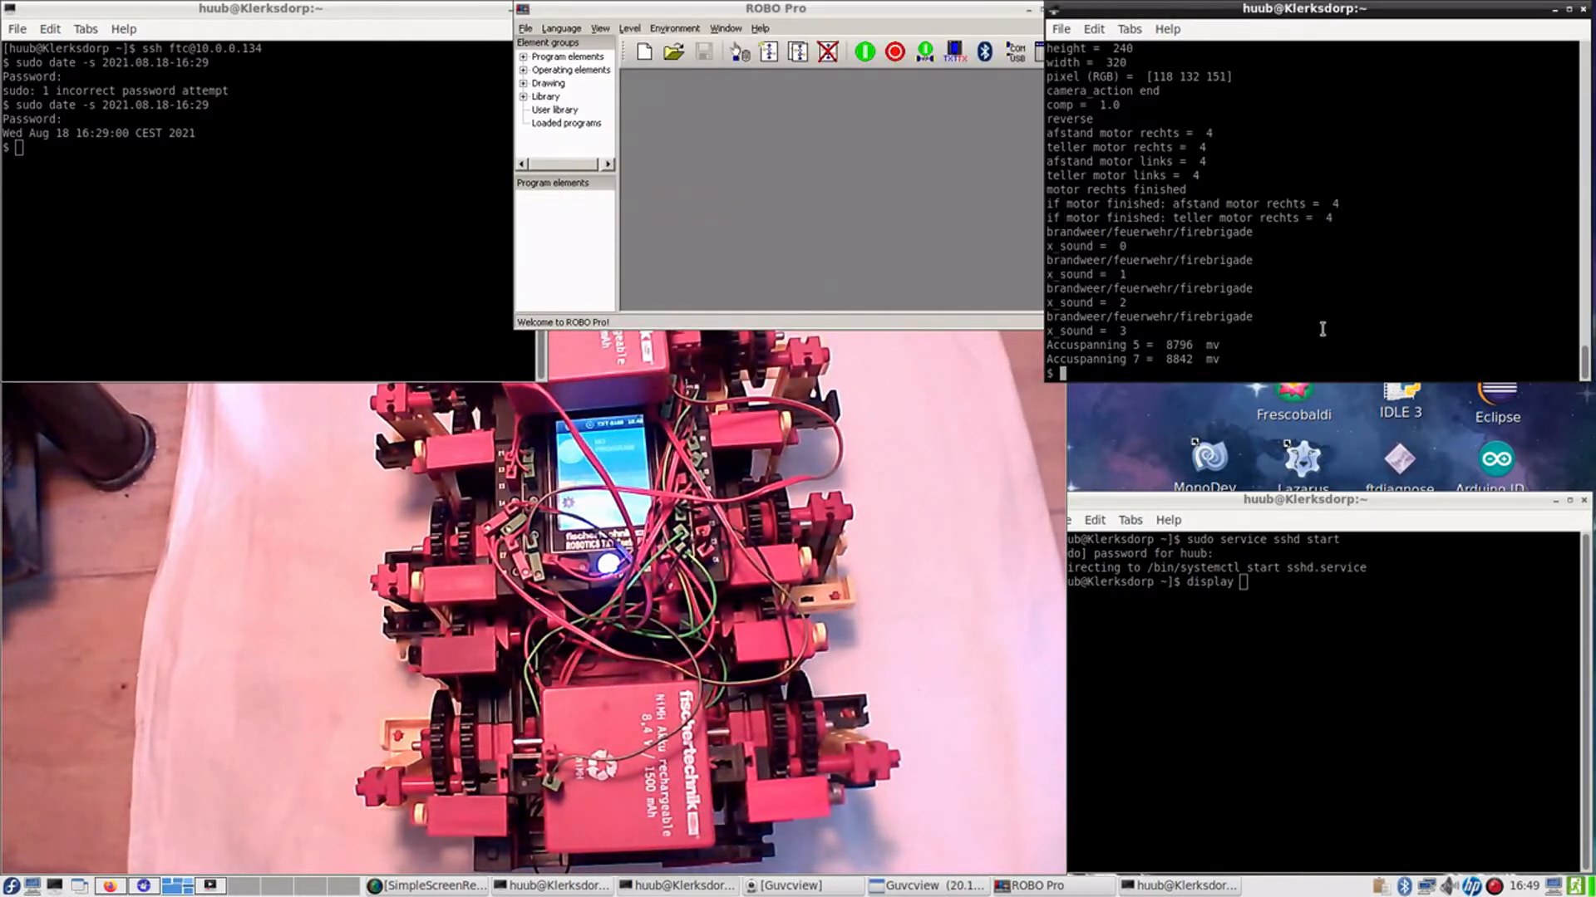
- Run python Mirft2.py, then enter the command again after the scp KeyboardInterrupt
{"action": "type", "text": "python Mirft2.py"}
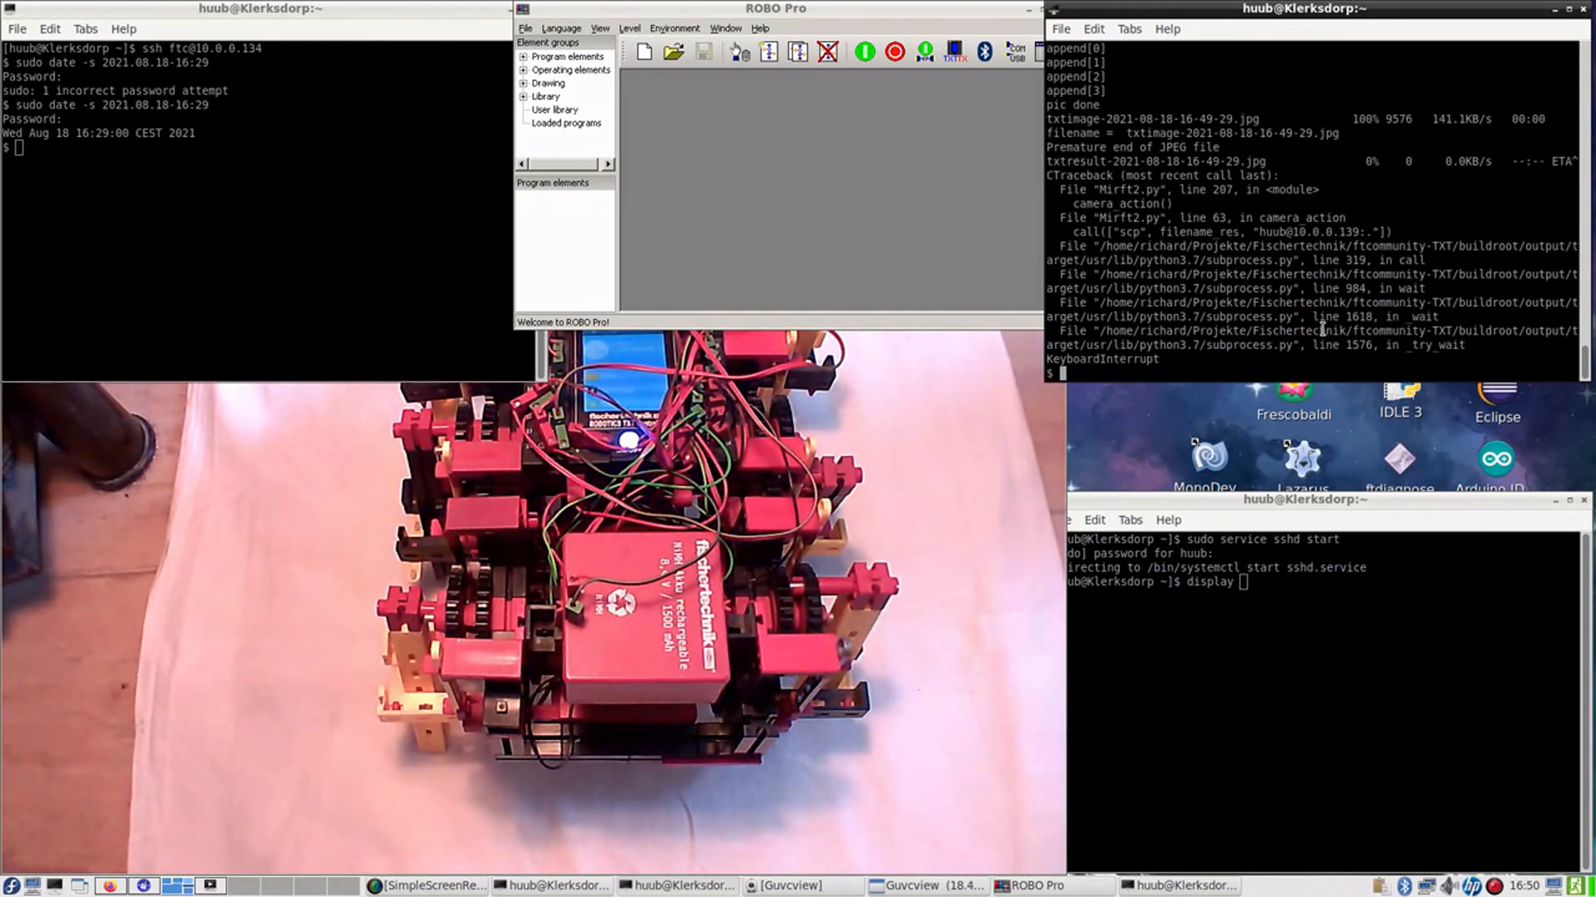
{"action": "type", "text": "python Mirft2.py"}
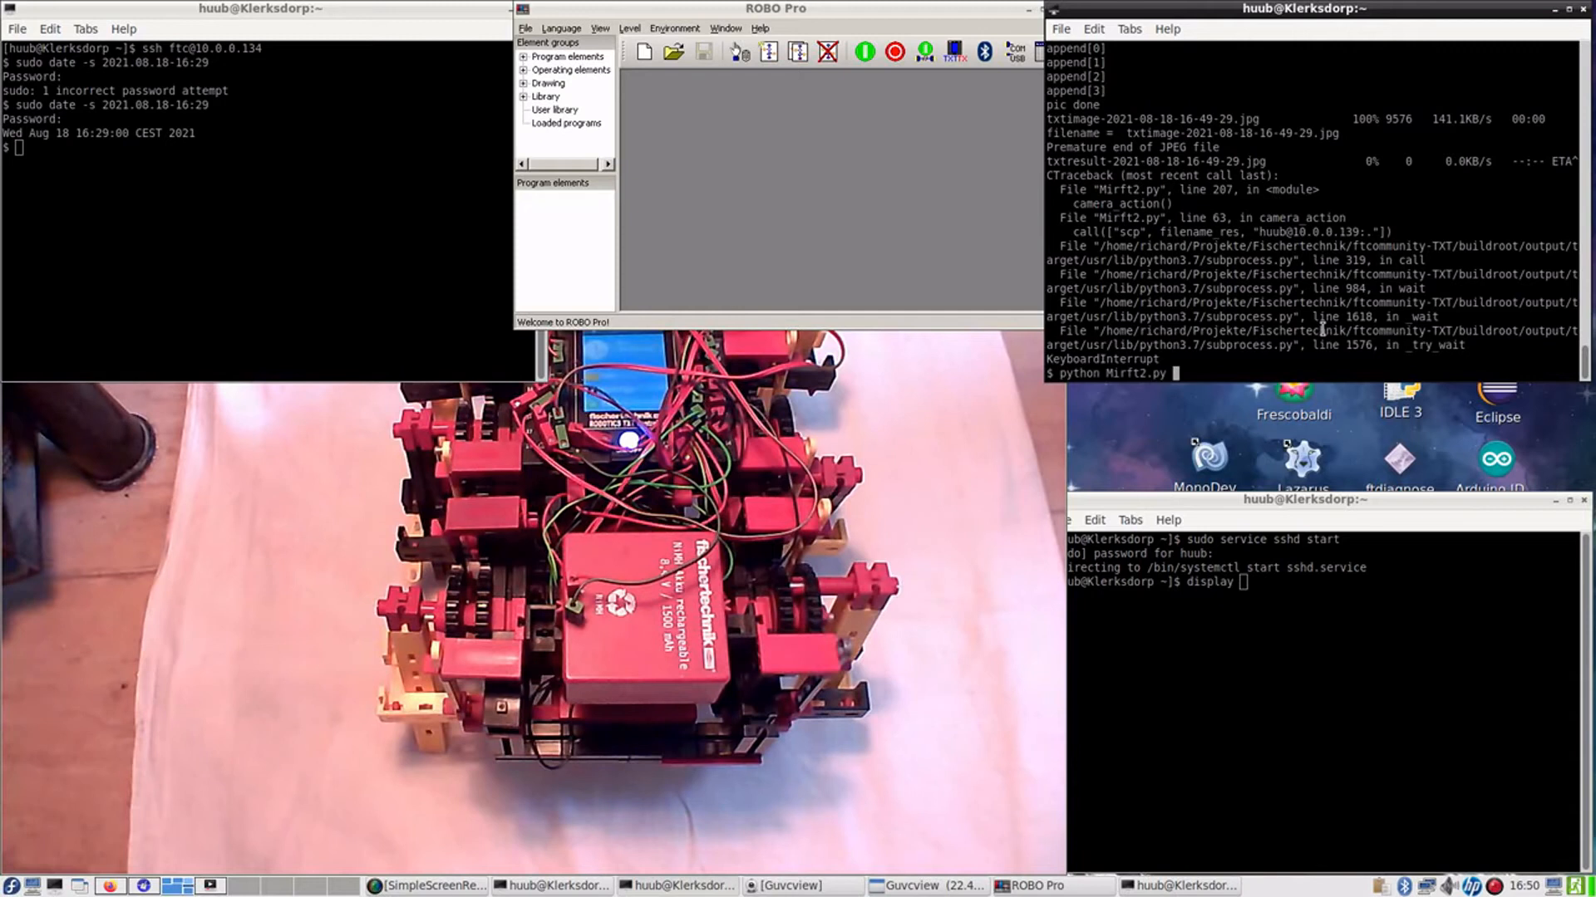